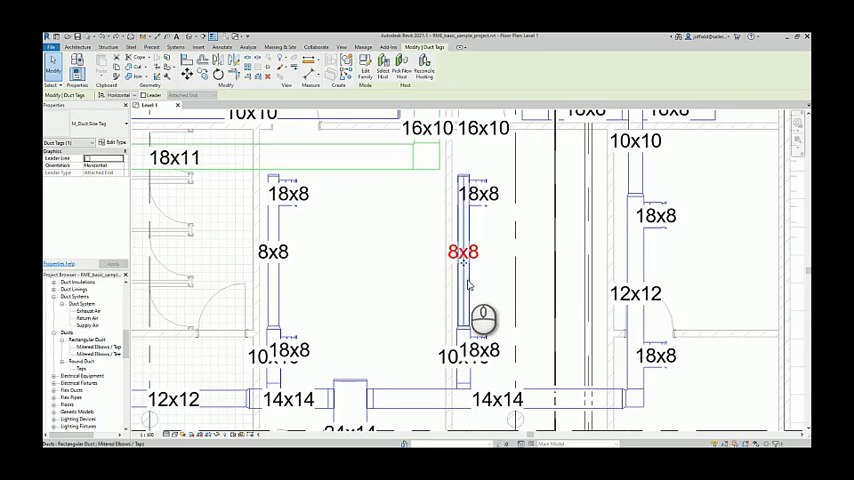
{"action": "mouse_move", "coordinate": [467, 285]}
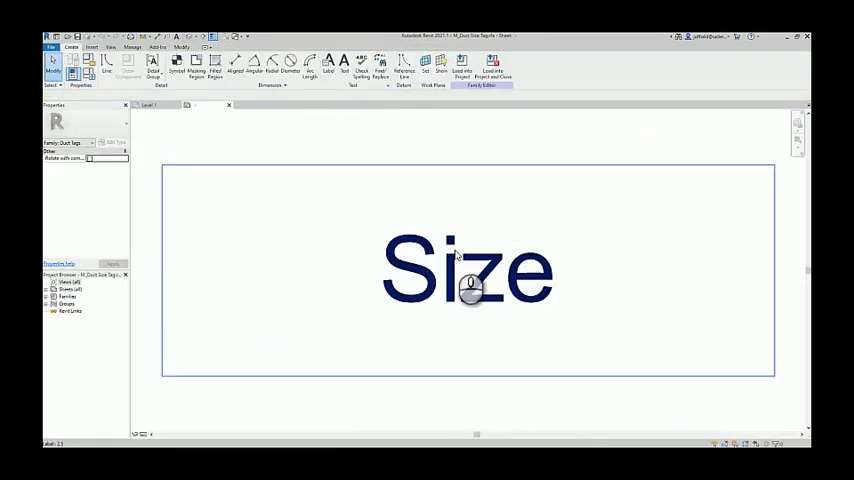
Select the Size label in the duct tag family to edit its parameters.
{"action": "left_click", "coordinate": [467, 270]}
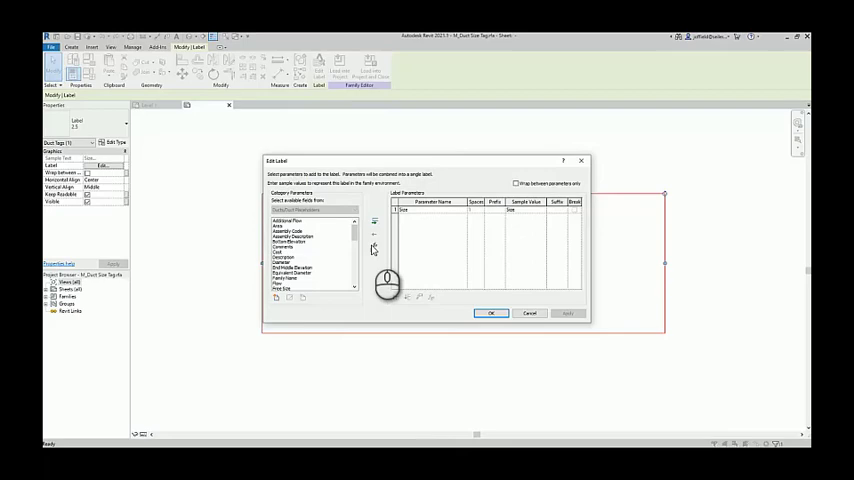
Stack System Abbreviation, Size and Bottom Elevation on separate label lines.
{"action": "scroll", "scroll_direction": "down", "scroll_amount": 3}
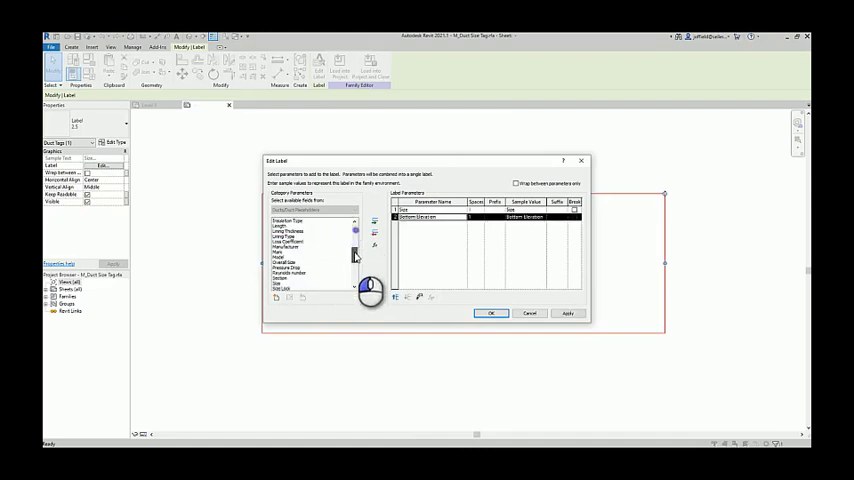
{"action": "scroll", "scroll_direction": "down", "scroll_amount": 3}
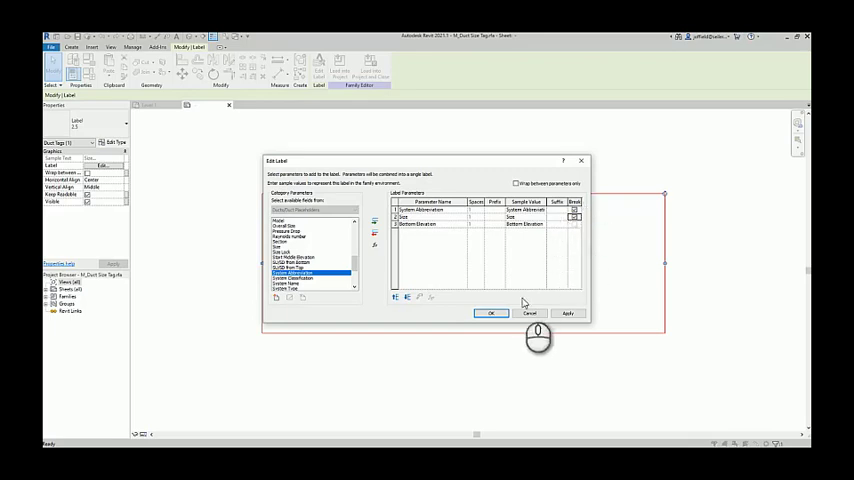
{"action": "left_click", "coordinate": [490, 313]}
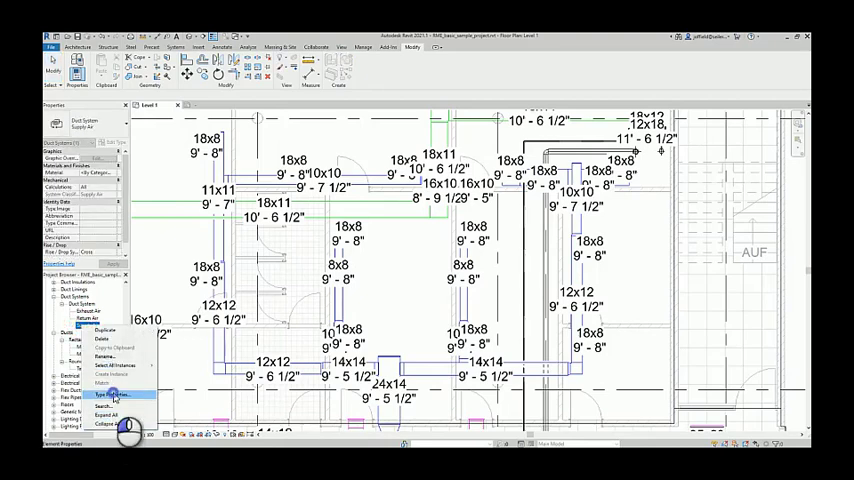
Set the Supply Air system type's Abbreviation to SA.
{"action": "left_click", "coordinate": [112, 387]}
{"action": "type", "text": "SA"}
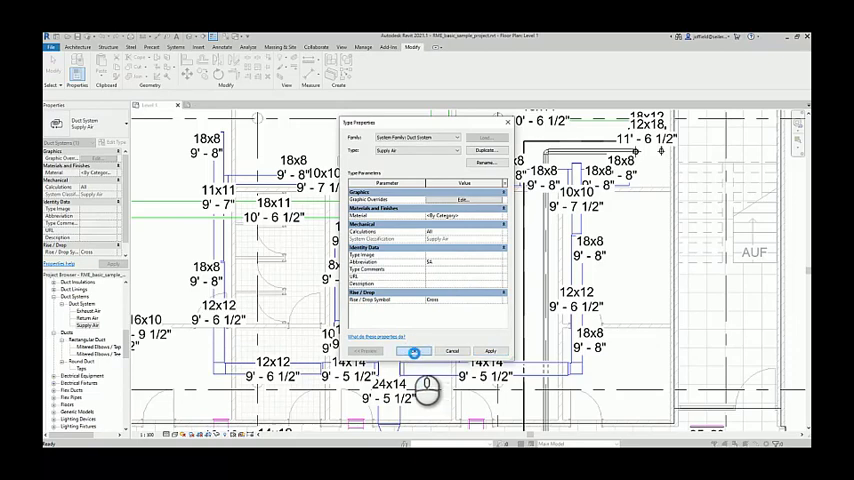
{"action": "left_click", "coordinate": [415, 350]}
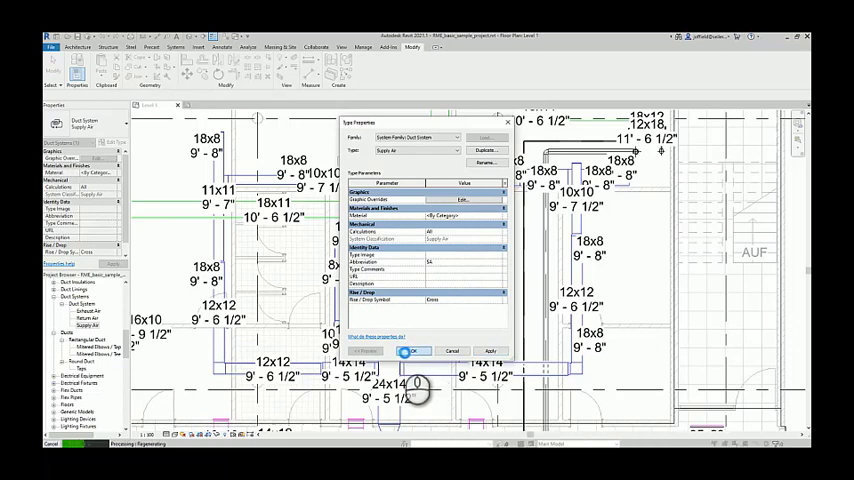
{"action": "left_click", "coordinate": [413, 351]}
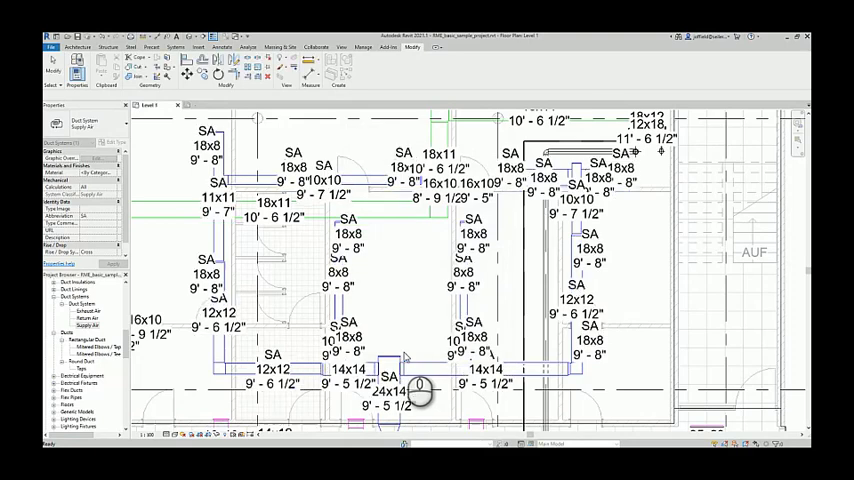
{"action": "mouse_move", "coordinate": [485, 205]}
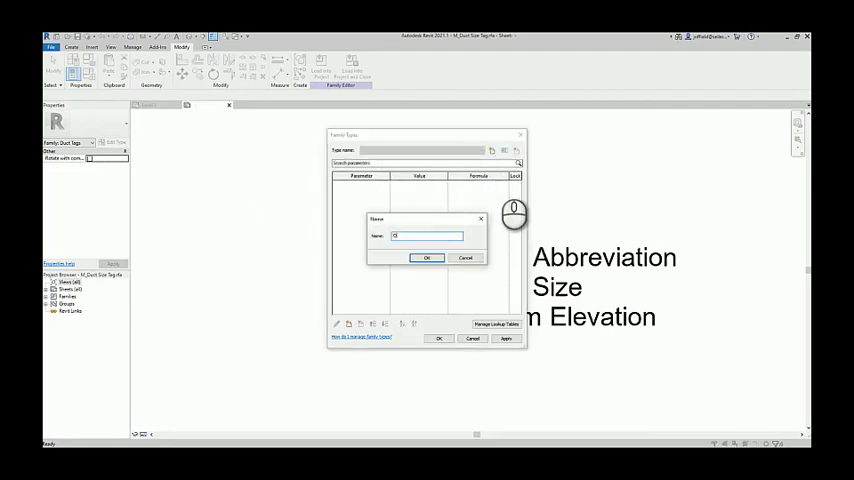
Add two tag family types named Duct Size Tag and Combo1.
{"action": "type", "text": "Duct Size Tag"}
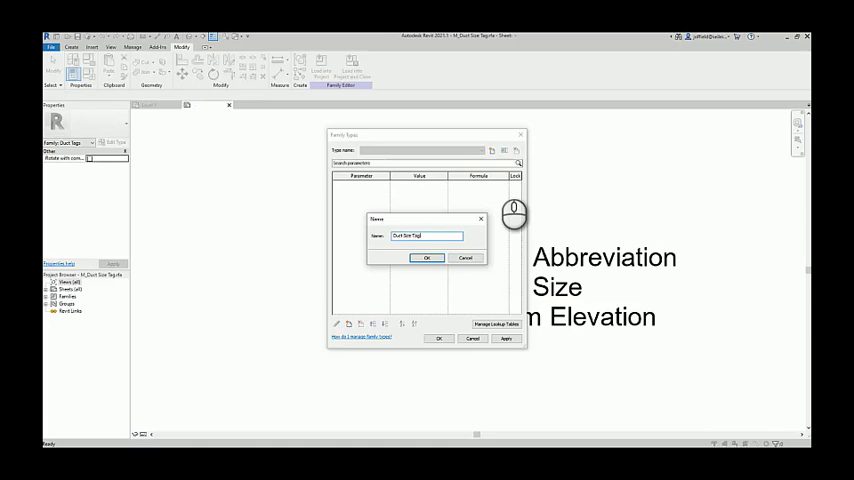
{"action": "left_click", "coordinate": [426, 258]}
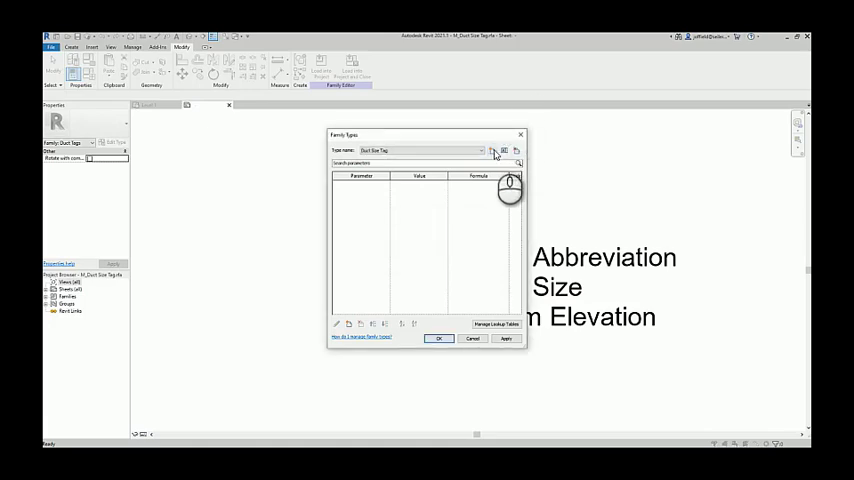
{"action": "left_click", "coordinate": [489, 150]}
{"action": "type", "text": "Control"}
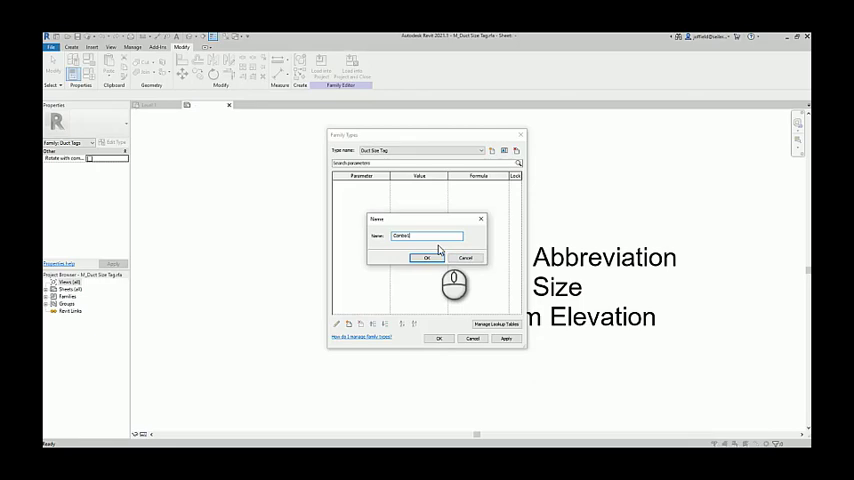
{"action": "left_click", "coordinate": [423, 258]}
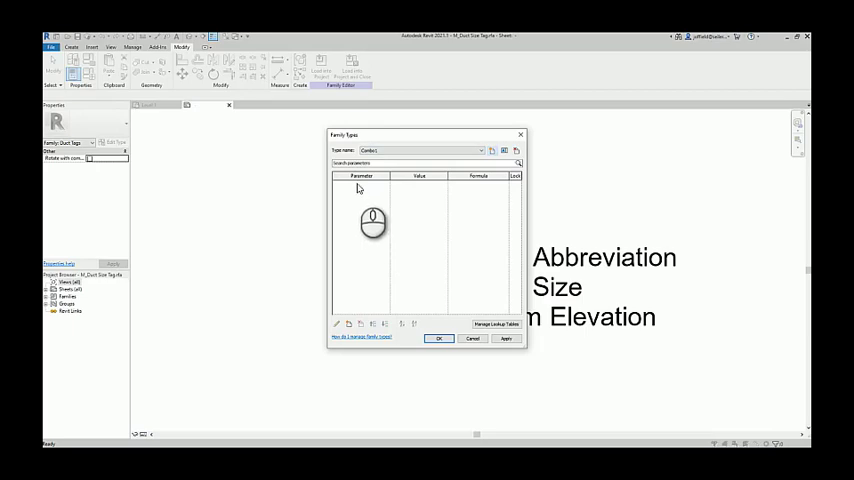
{"action": "mouse_move", "coordinate": [384, 225]}
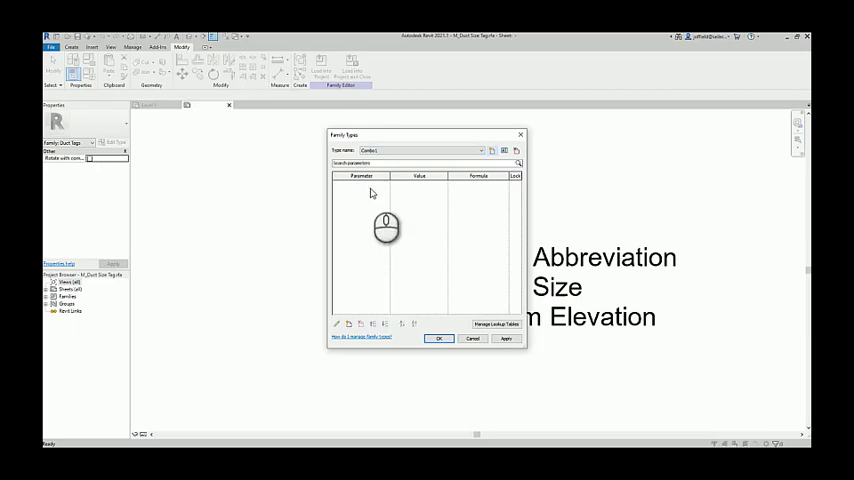
{"action": "mouse_move", "coordinate": [459, 338]}
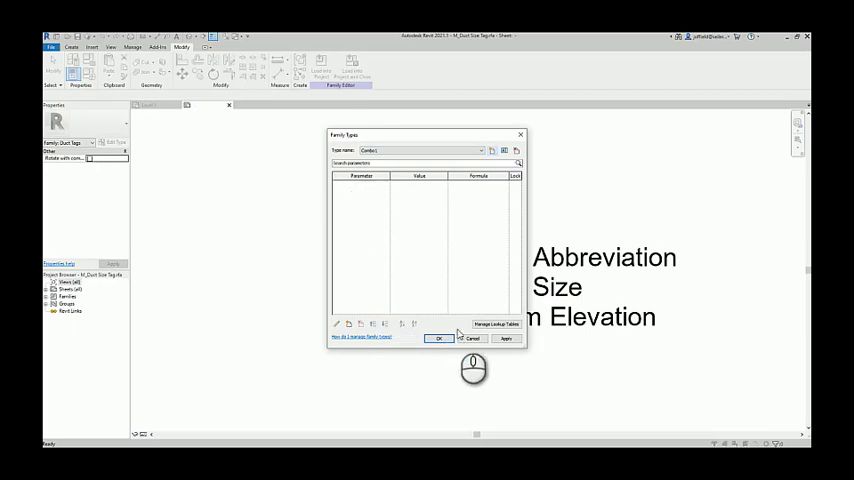
{"action": "mouse_move", "coordinate": [473, 340]}
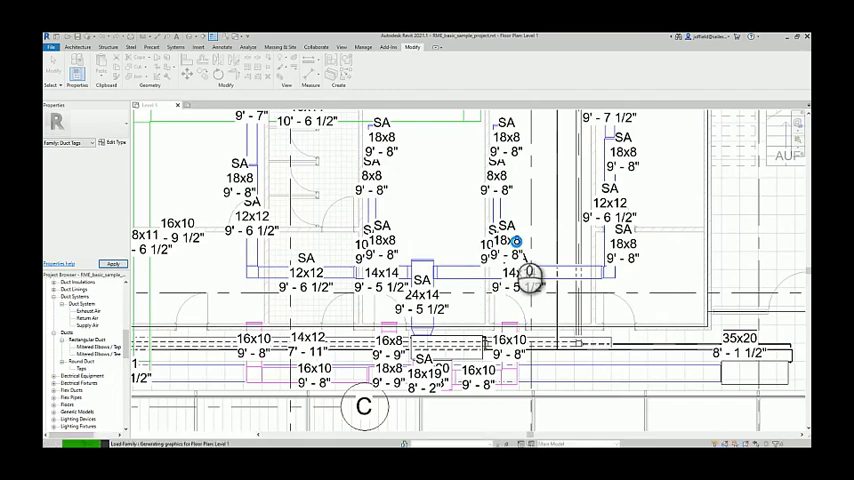
Select a Level 1 duct tag to check its type.
{"action": "left_click", "coordinate": [510, 240]}
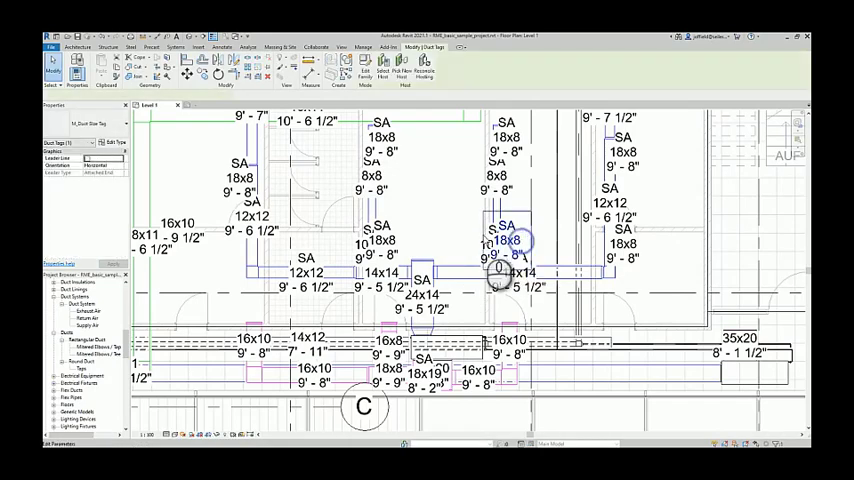